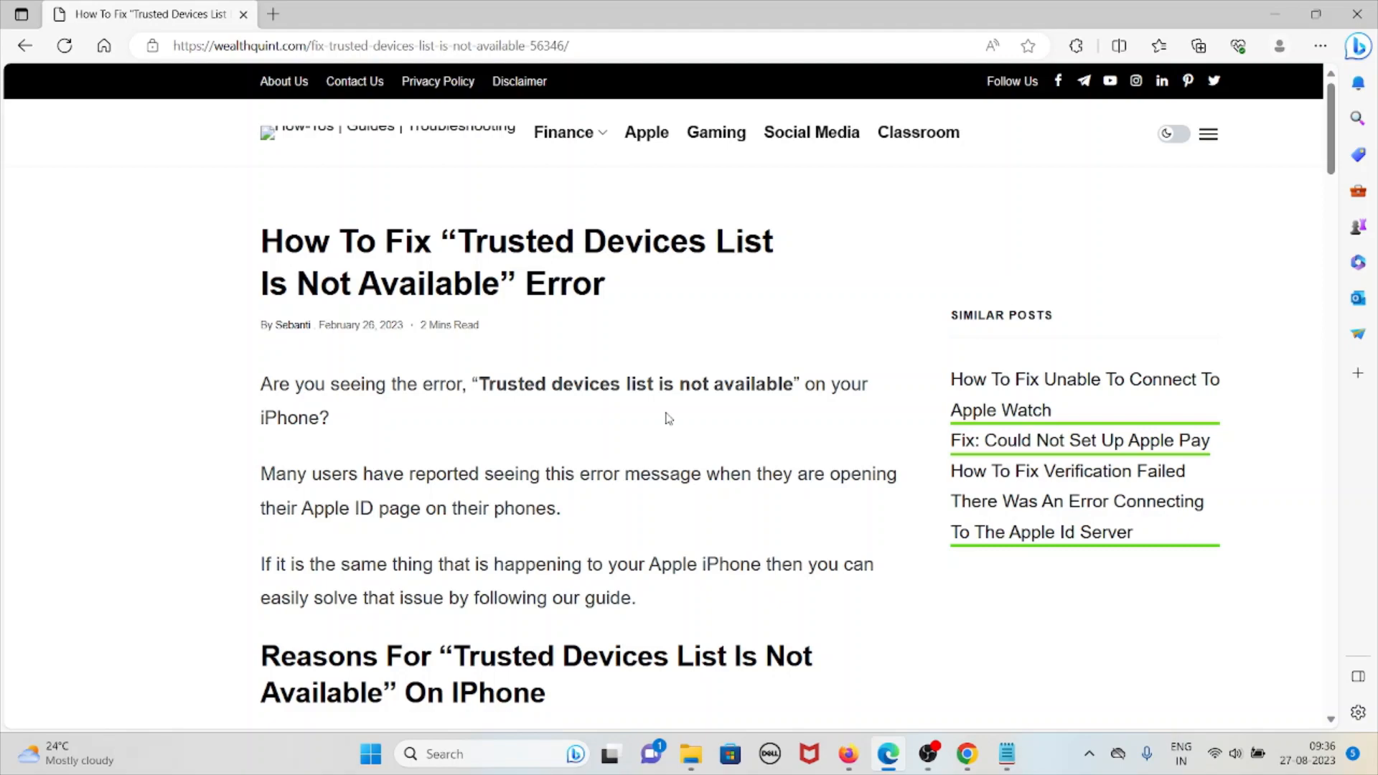
pyautogui.moveTo(649, 405)
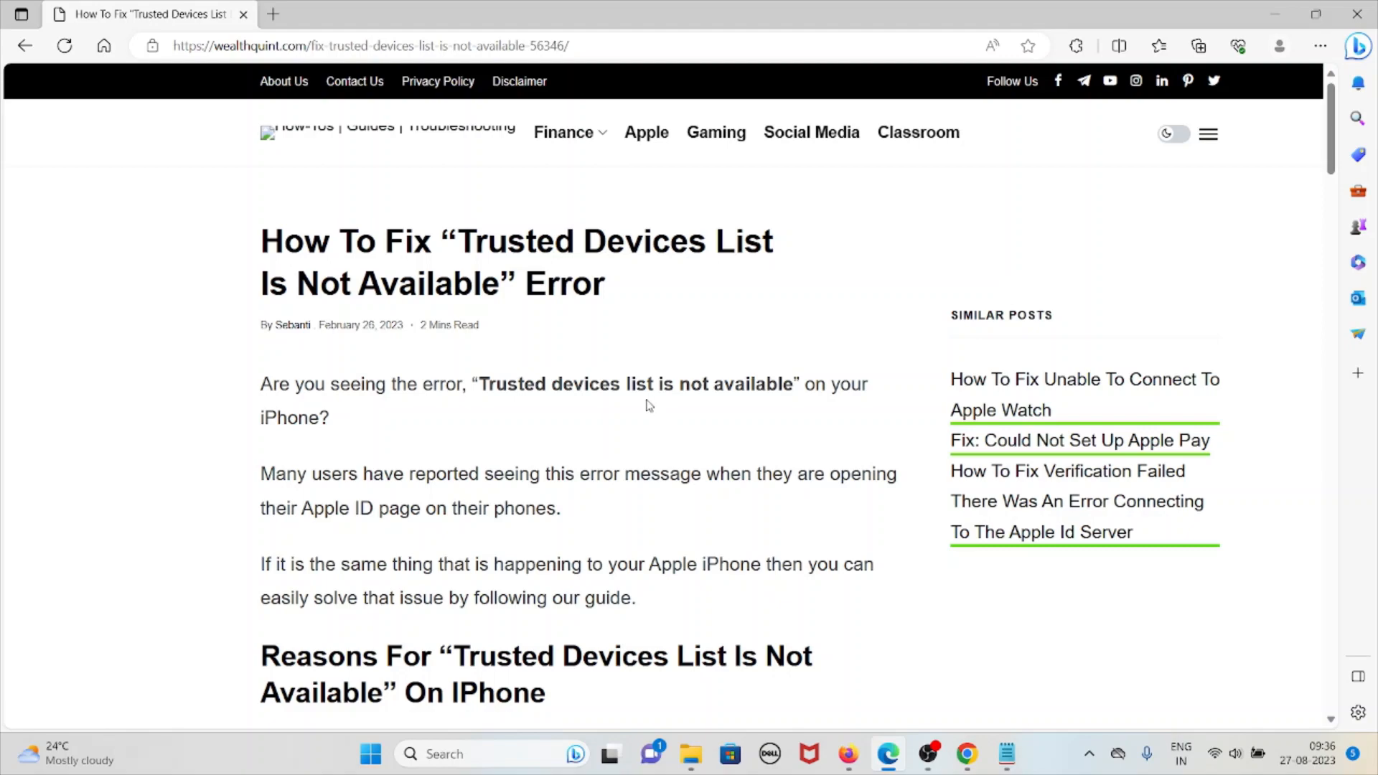
pyautogui.scroll(-3)
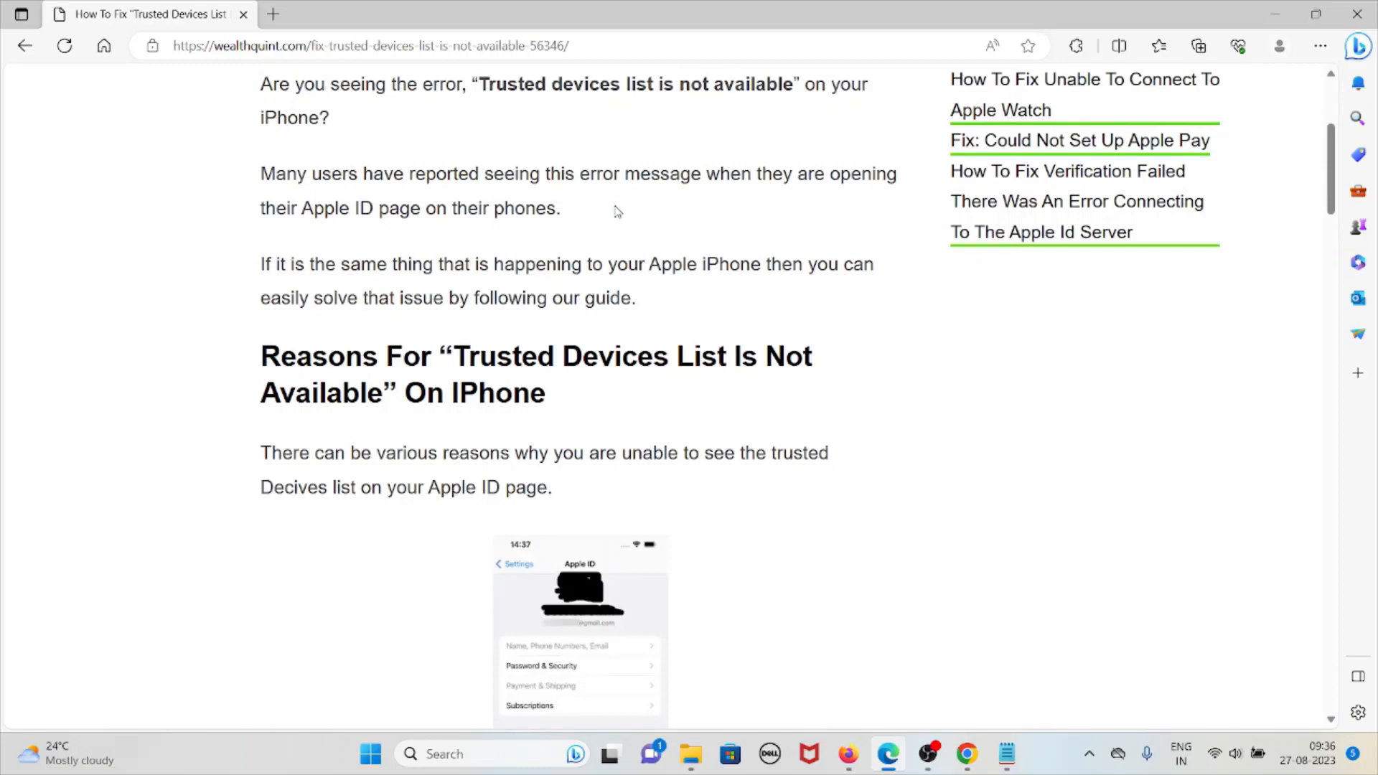
pyautogui.scroll(-3)
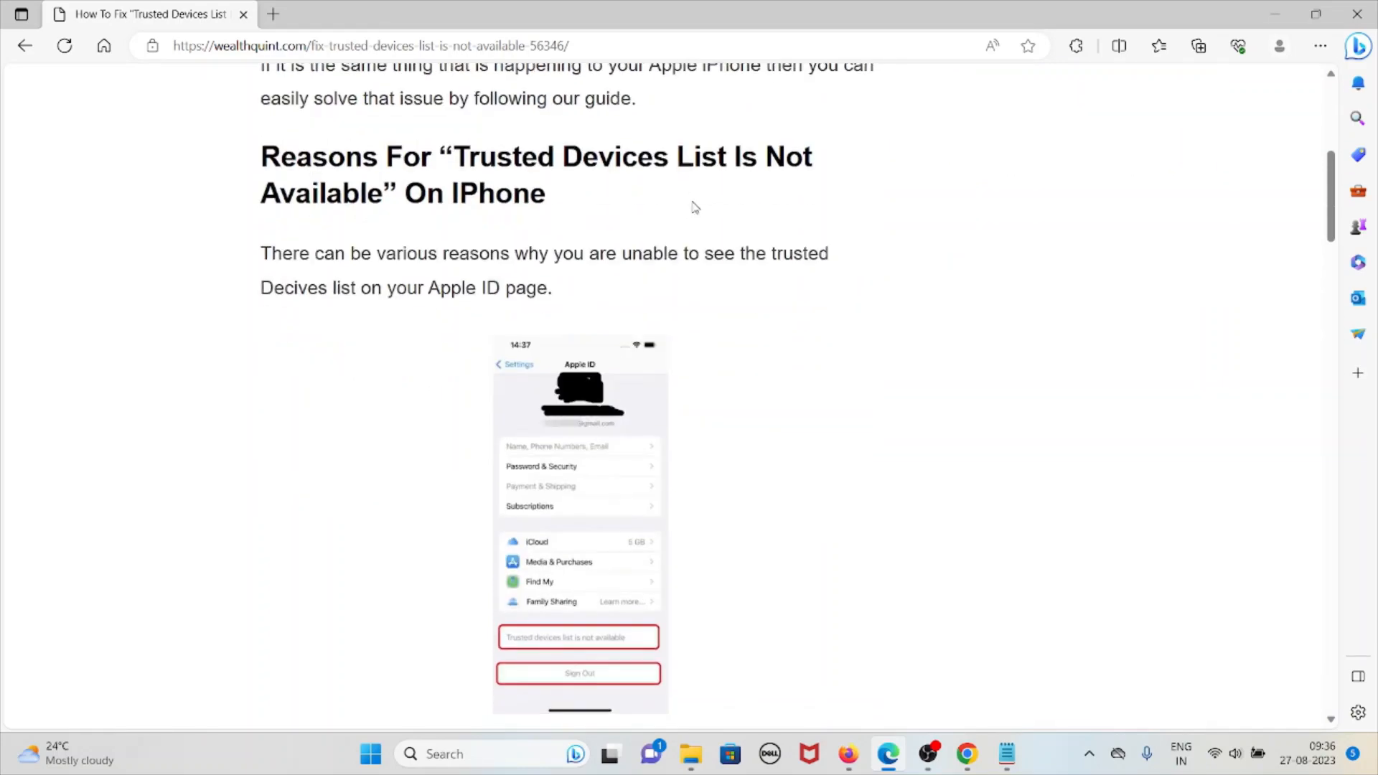
pyautogui.moveTo(712, 201)
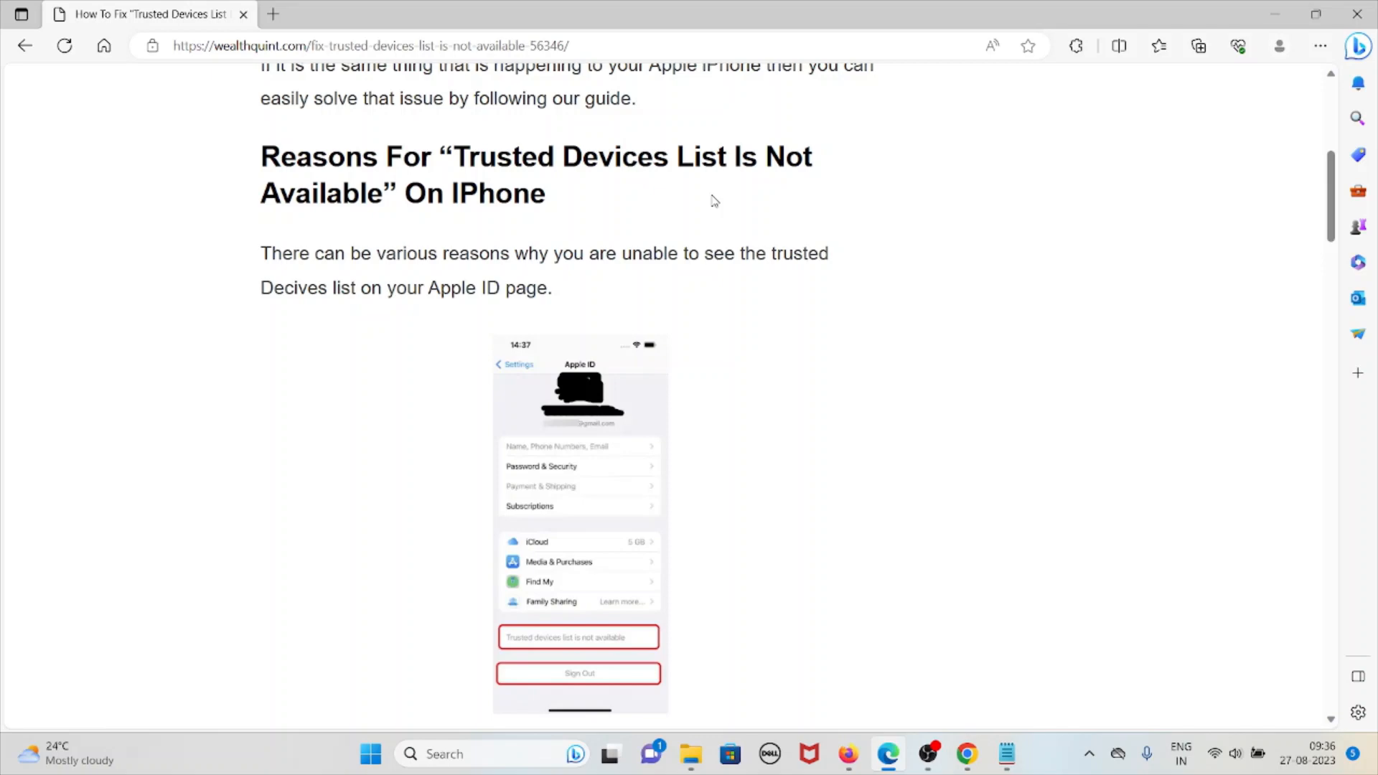
pyautogui.scroll(-3)
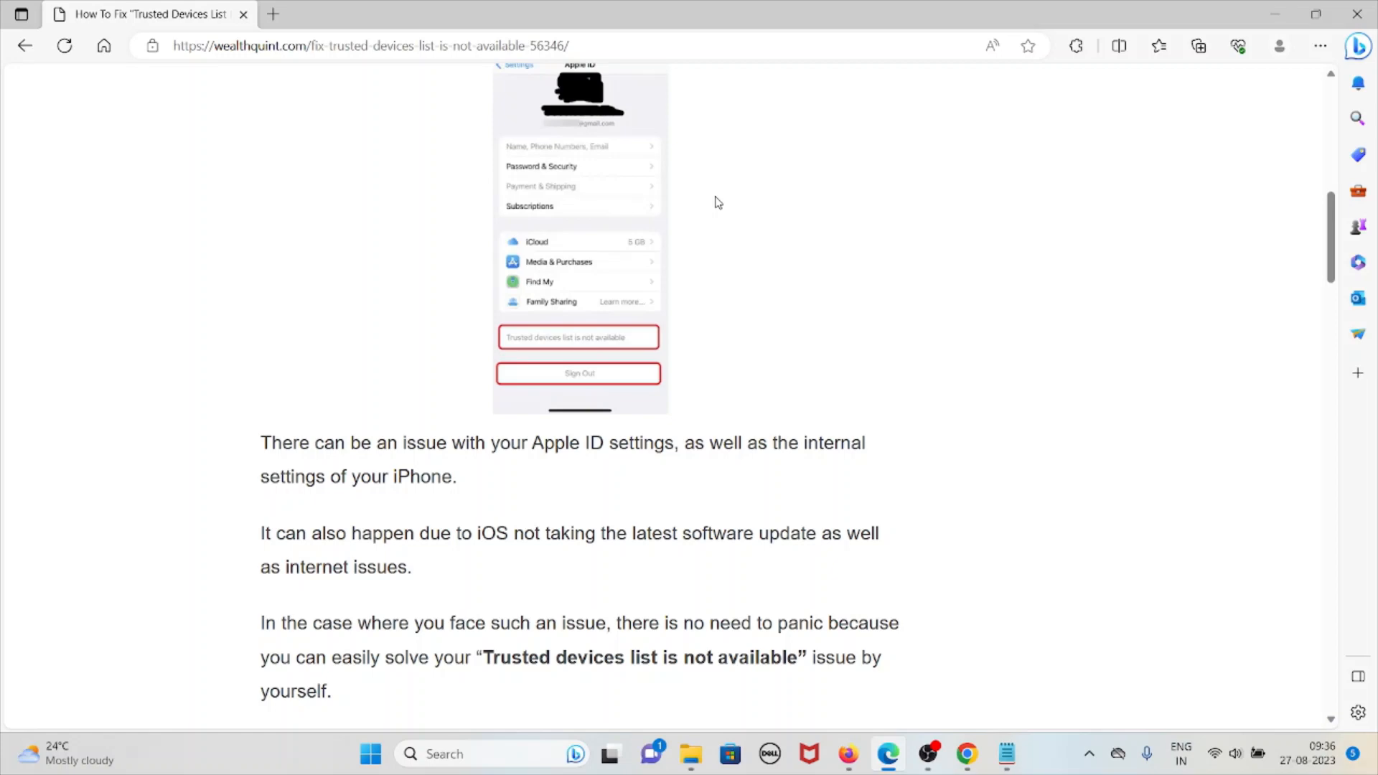
pyautogui.moveTo(723, 194)
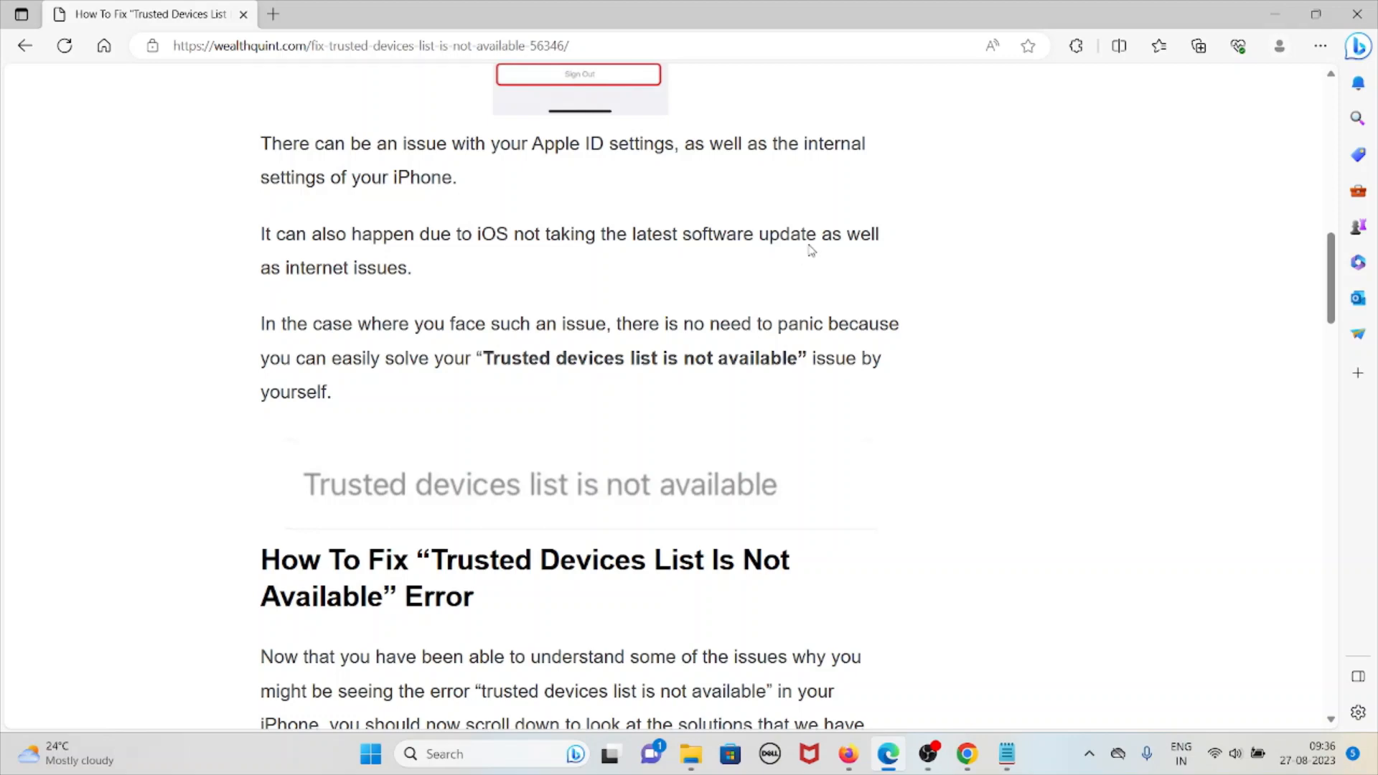
pyautogui.scroll(-3)
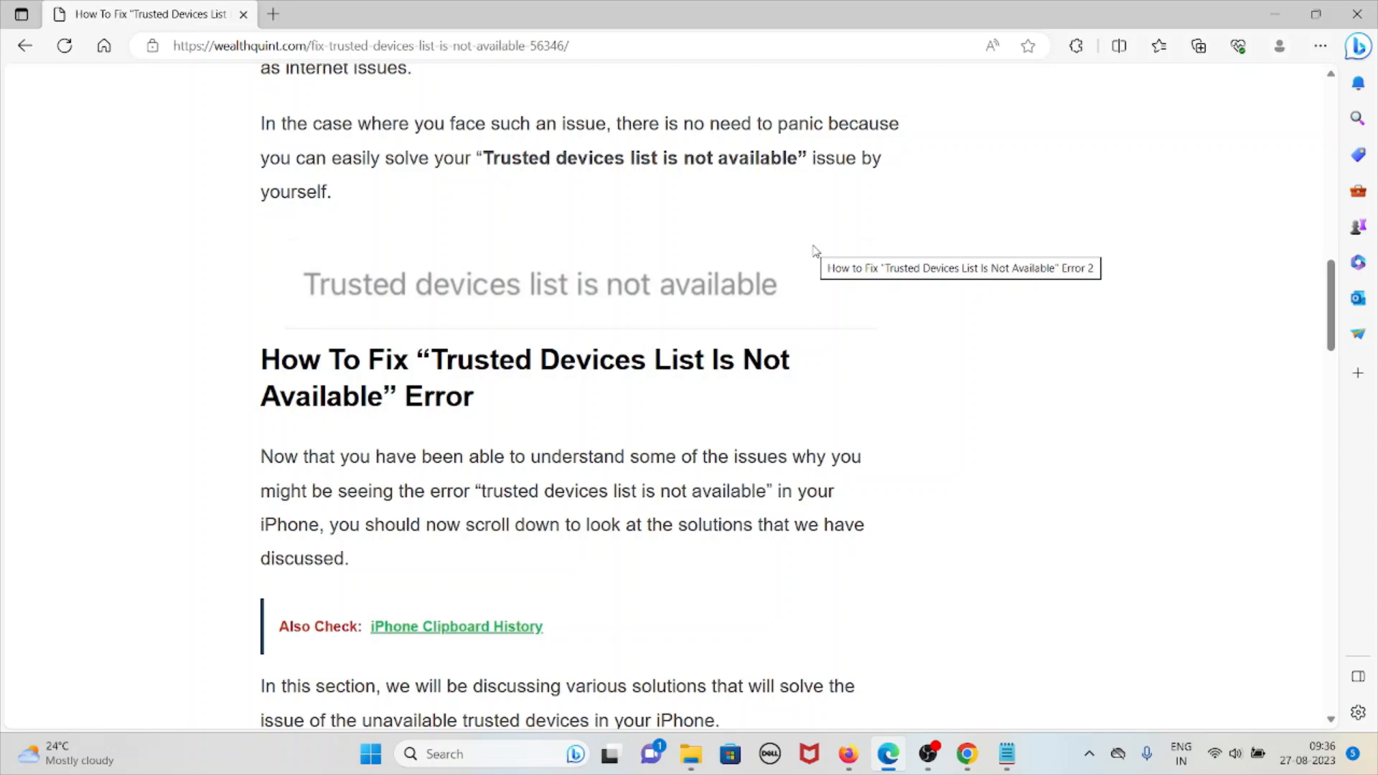
pyautogui.moveTo(931, 422)
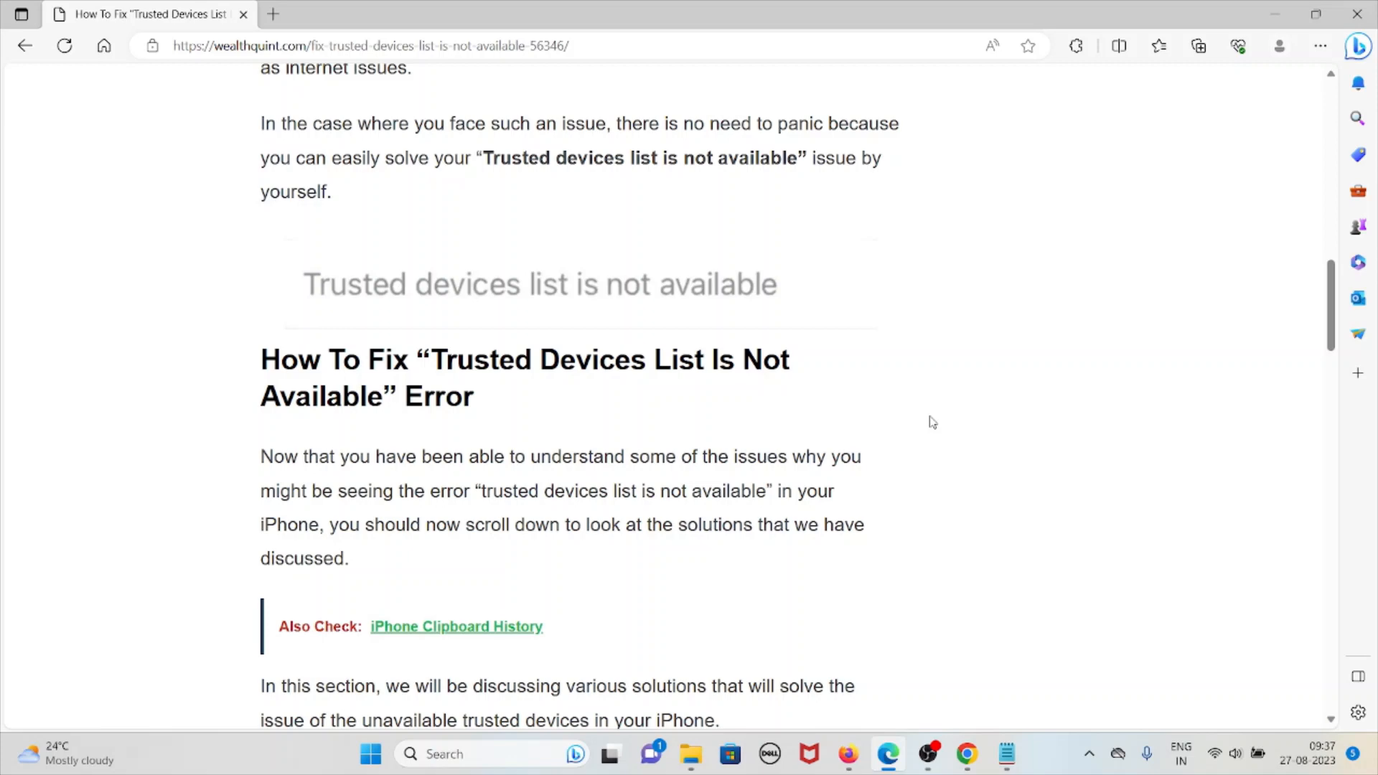
pyautogui.scroll(-3)
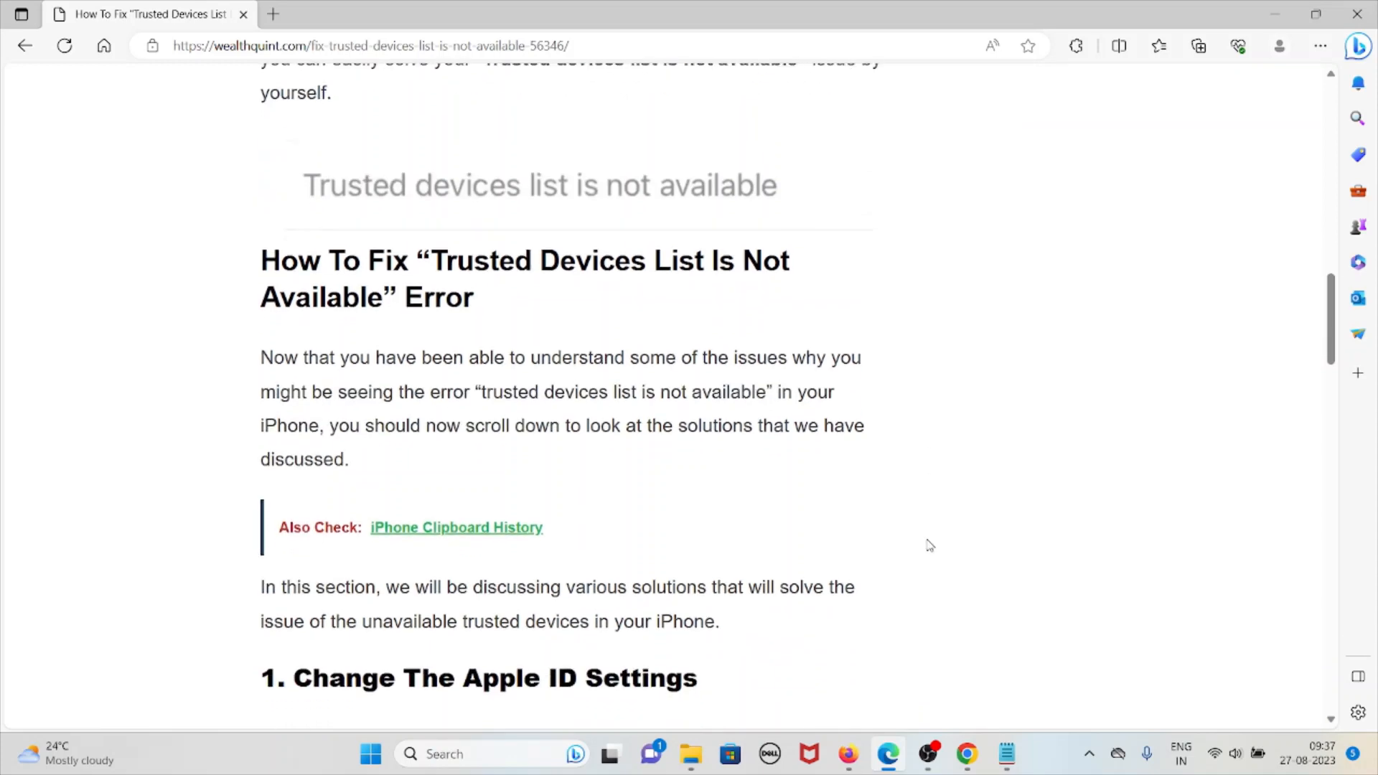
pyautogui.scroll(-3)
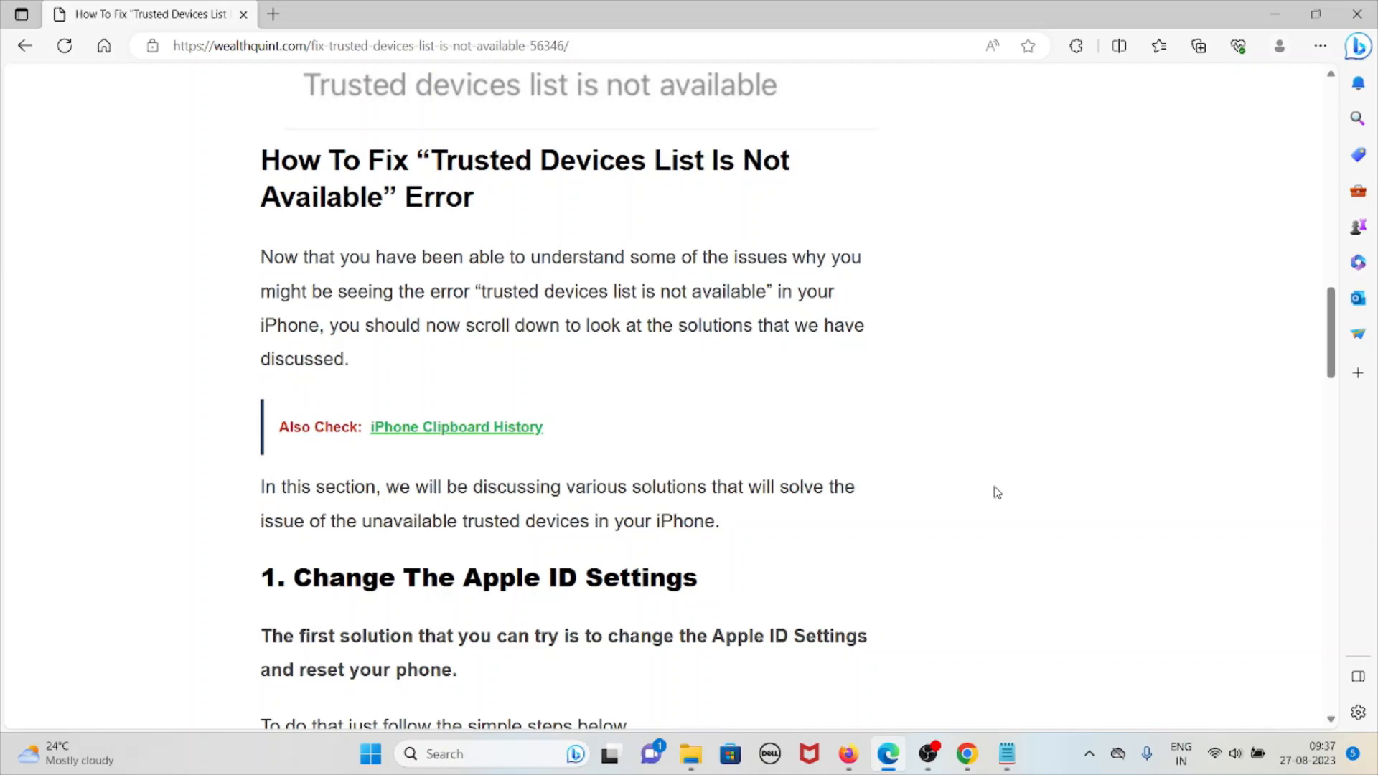
pyautogui.scroll(-3)
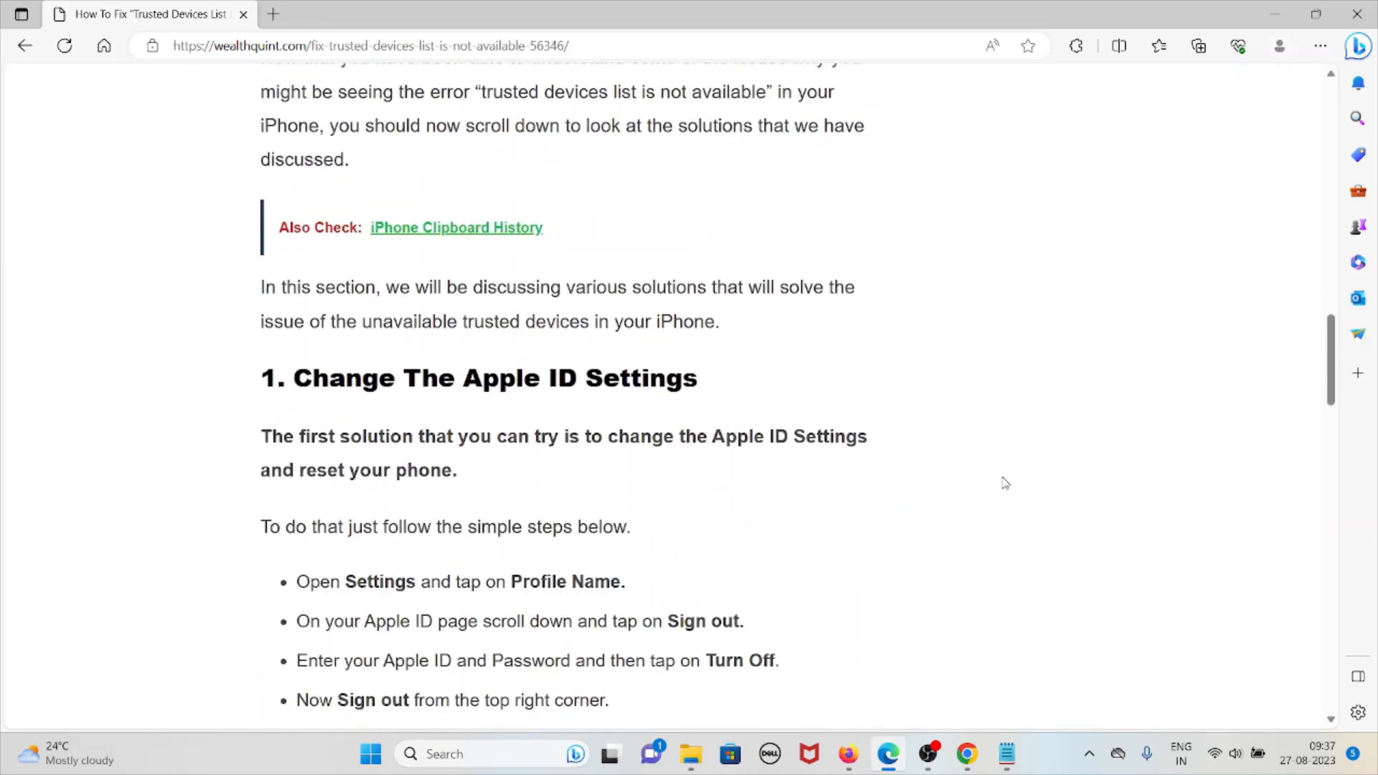
pyautogui.scroll(-3)
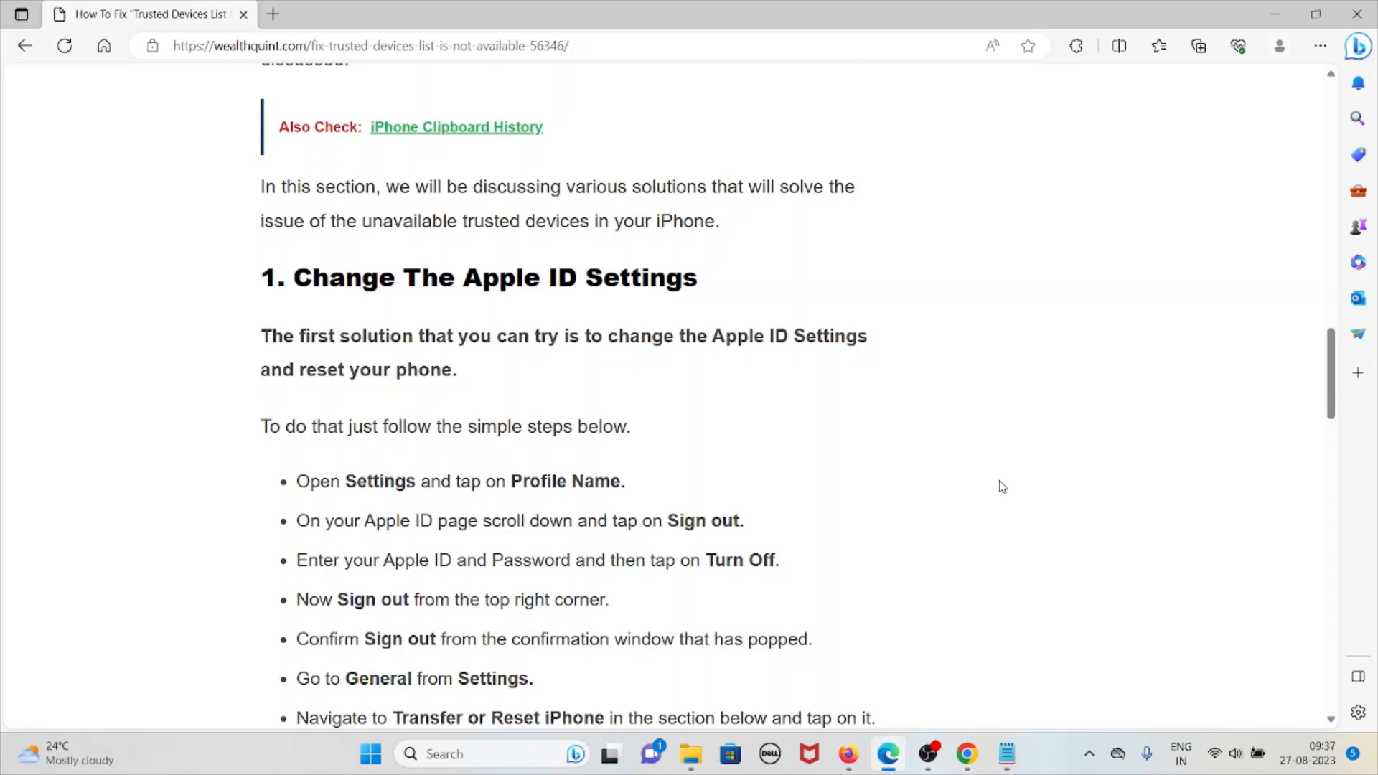
pyautogui.moveTo(993, 488)
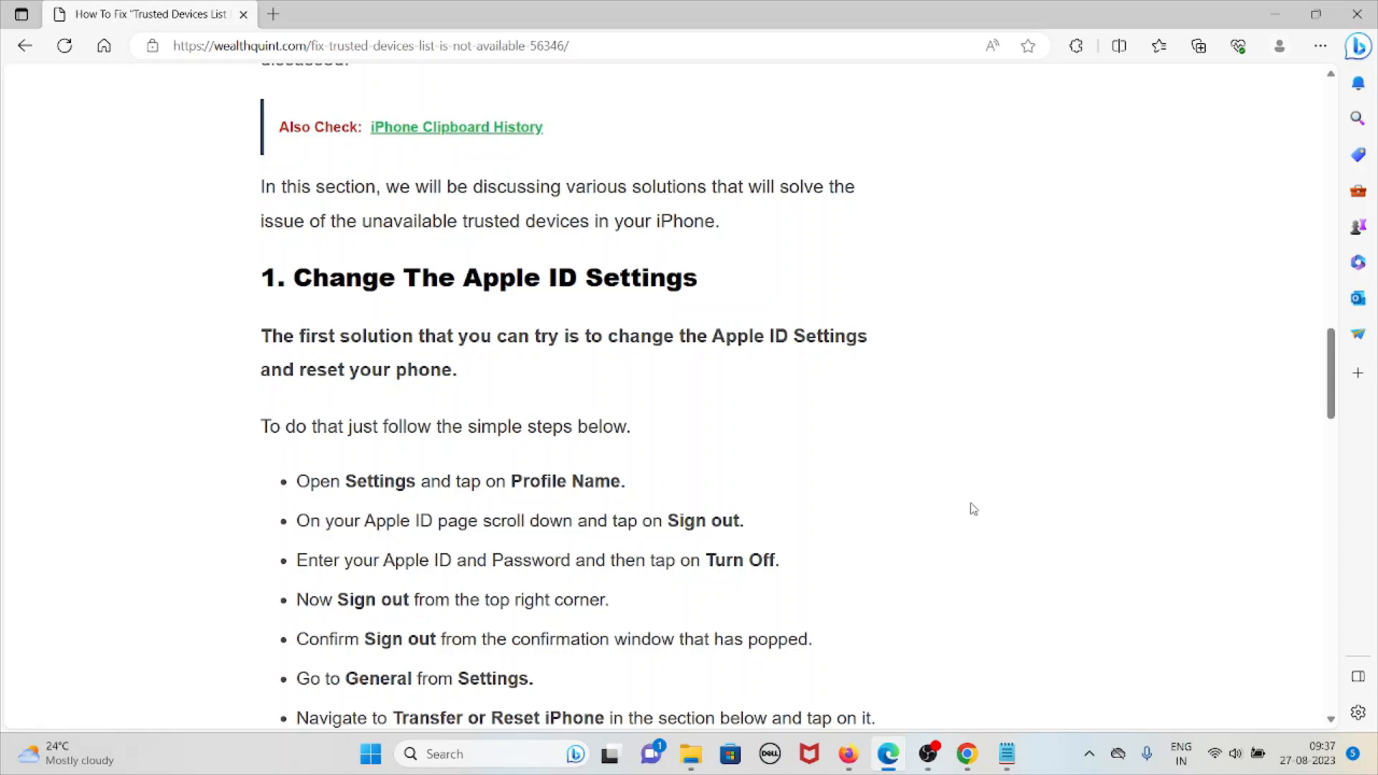
pyautogui.moveTo(970, 512)
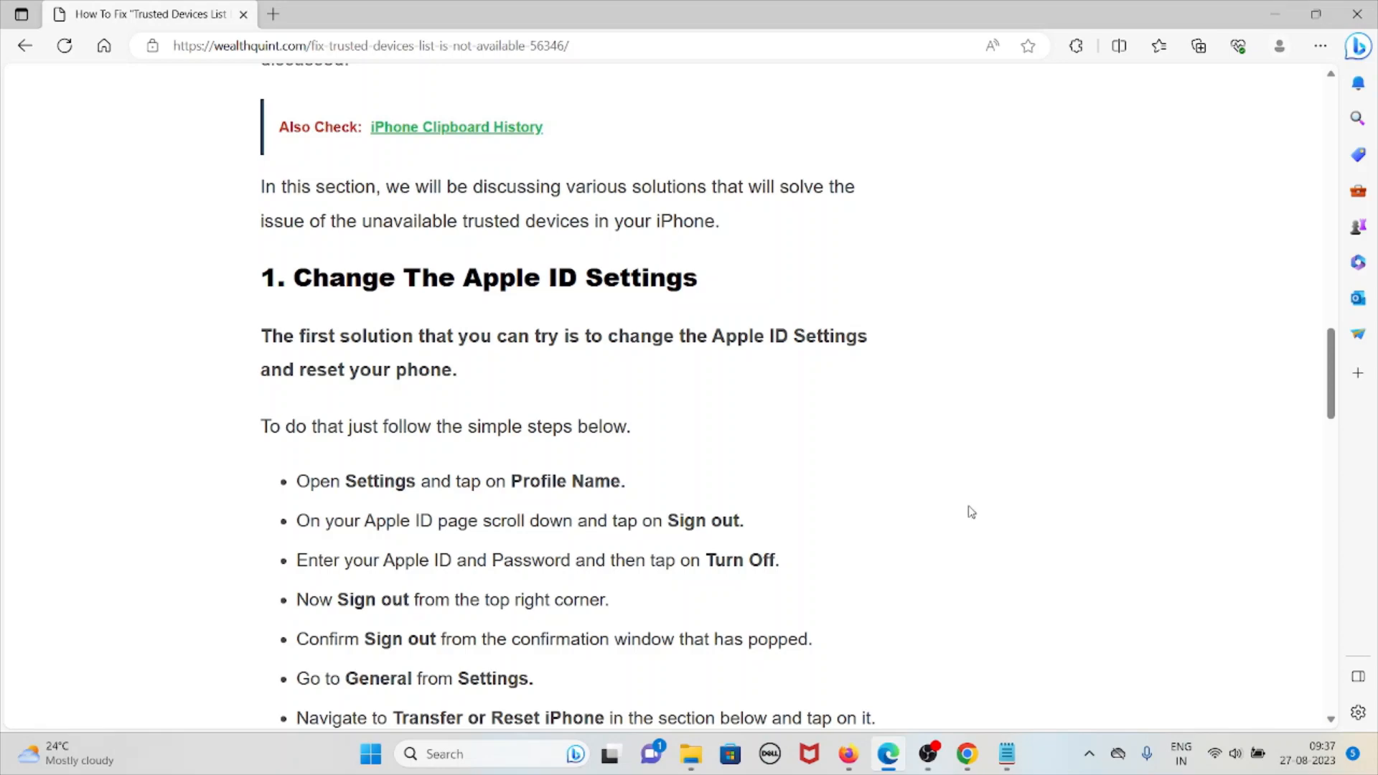
pyautogui.scroll(-3)
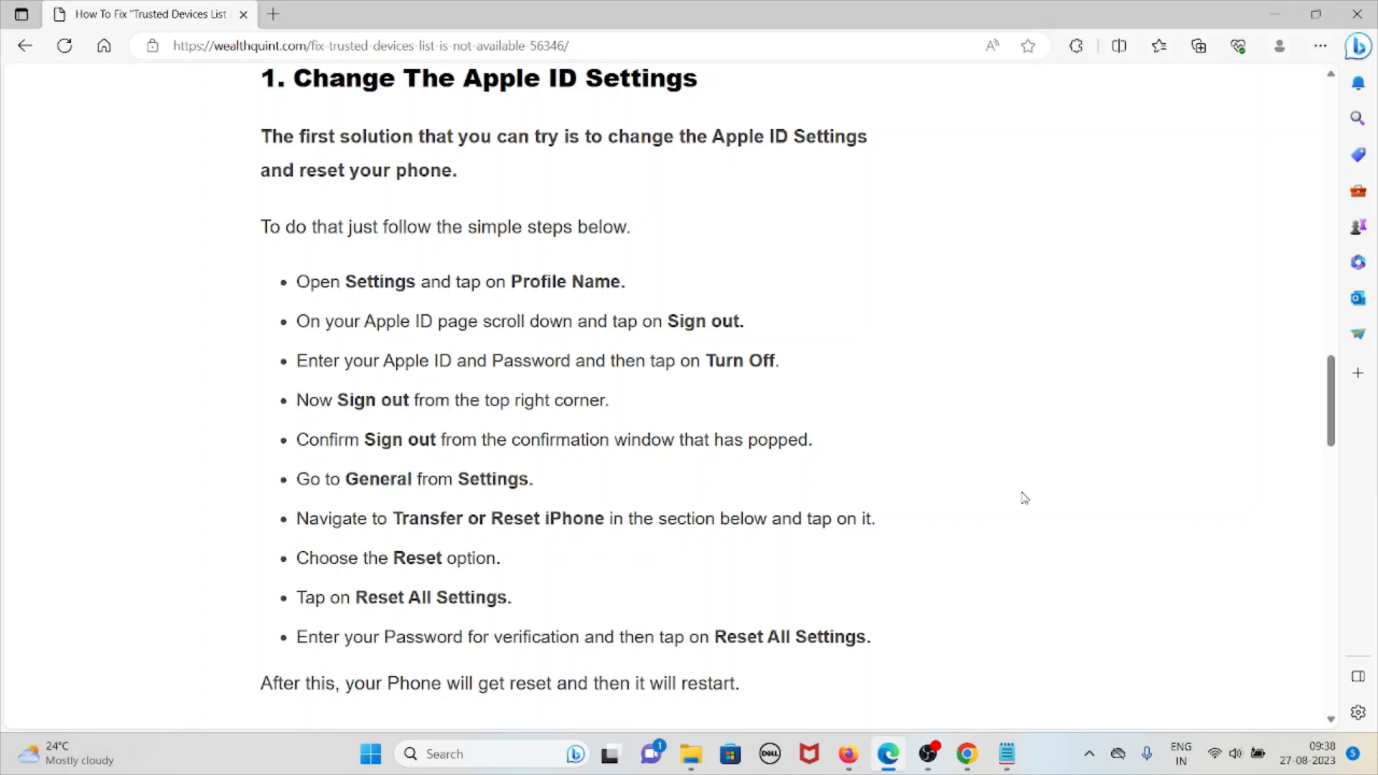
pyautogui.scroll(-3)
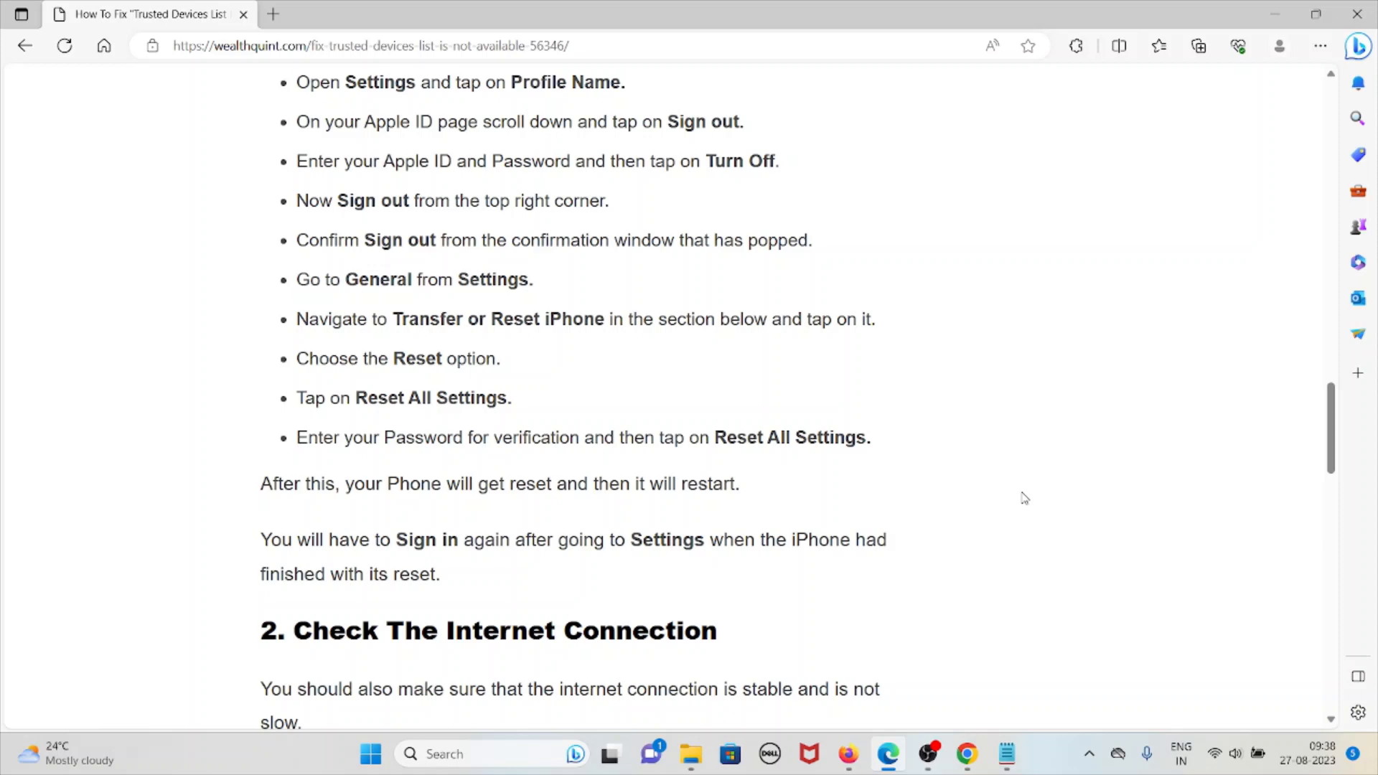
pyautogui.moveTo(1019, 500)
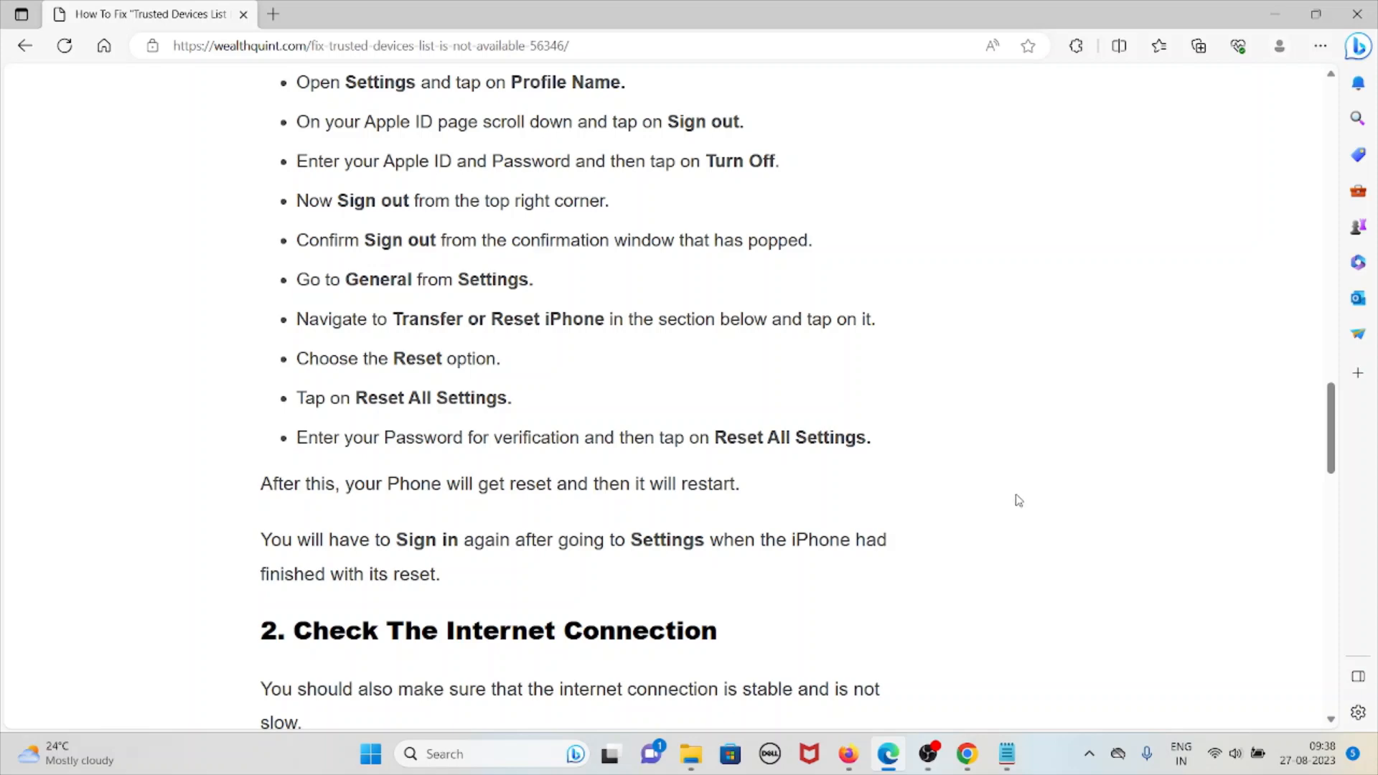
pyautogui.scroll(-3)
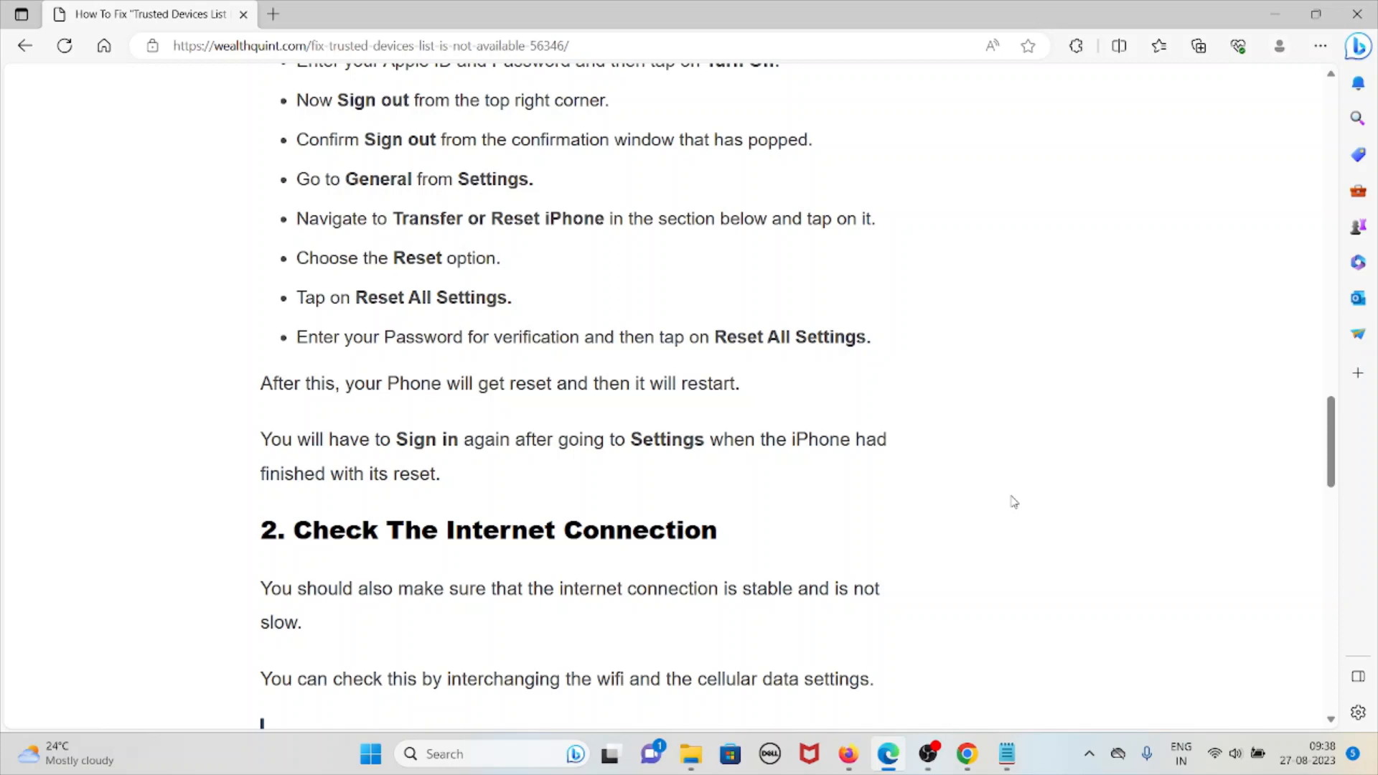
pyautogui.scroll(-3)
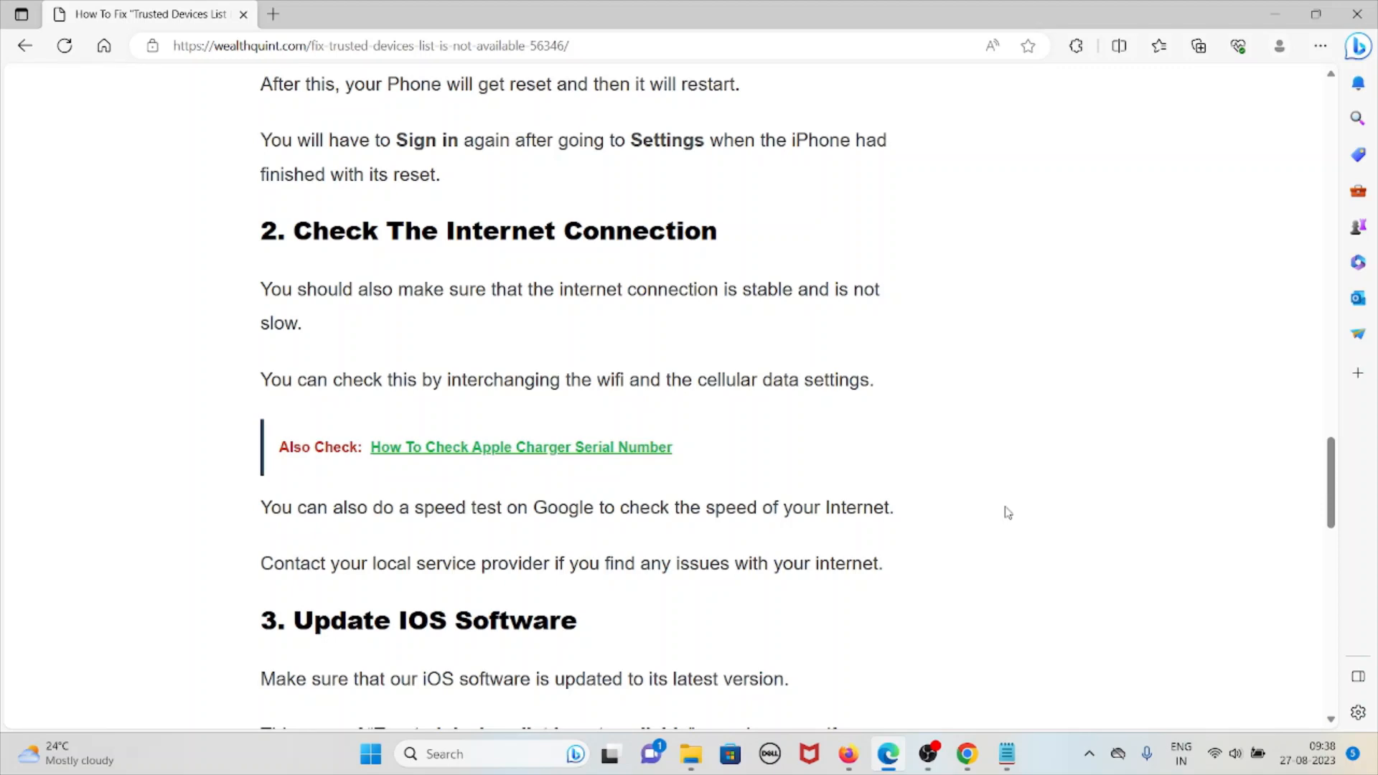
pyautogui.scroll(-3)
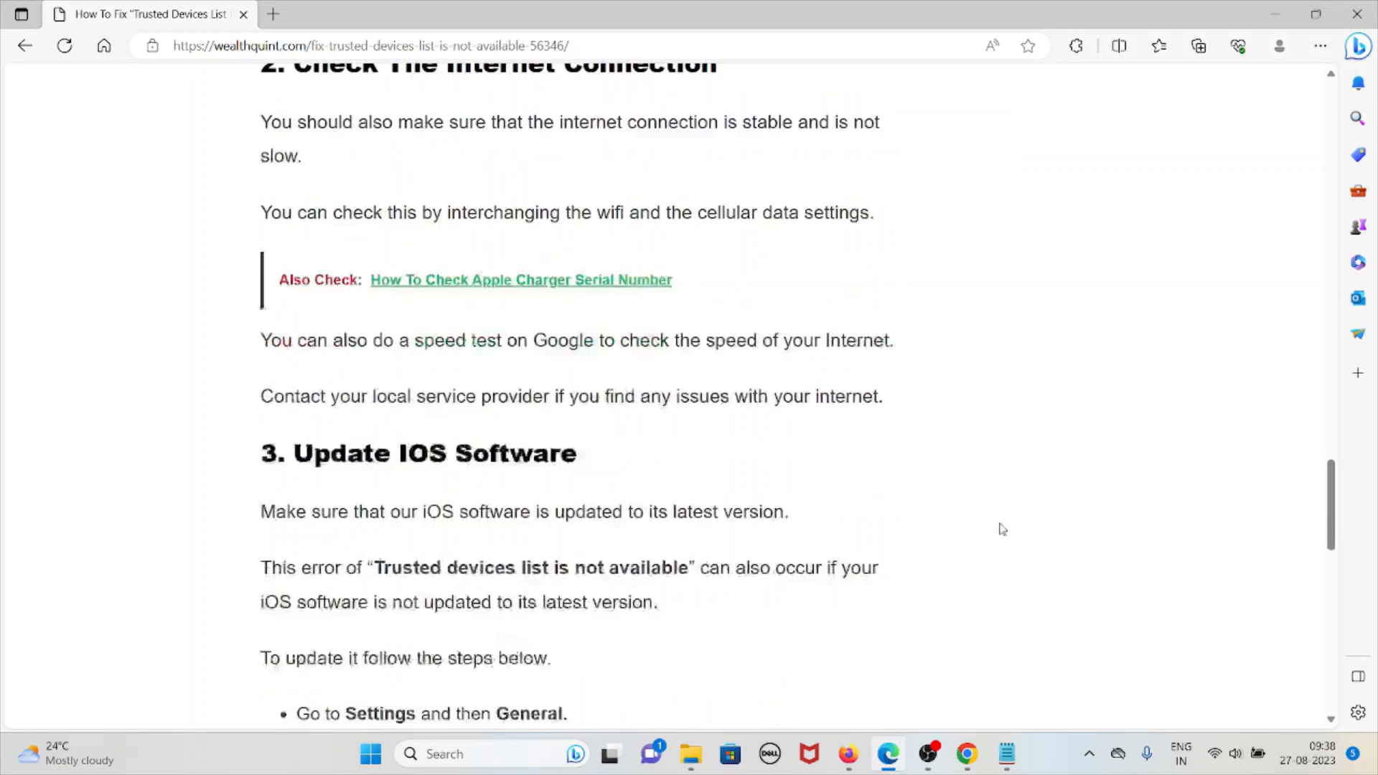
pyautogui.scroll(-3)
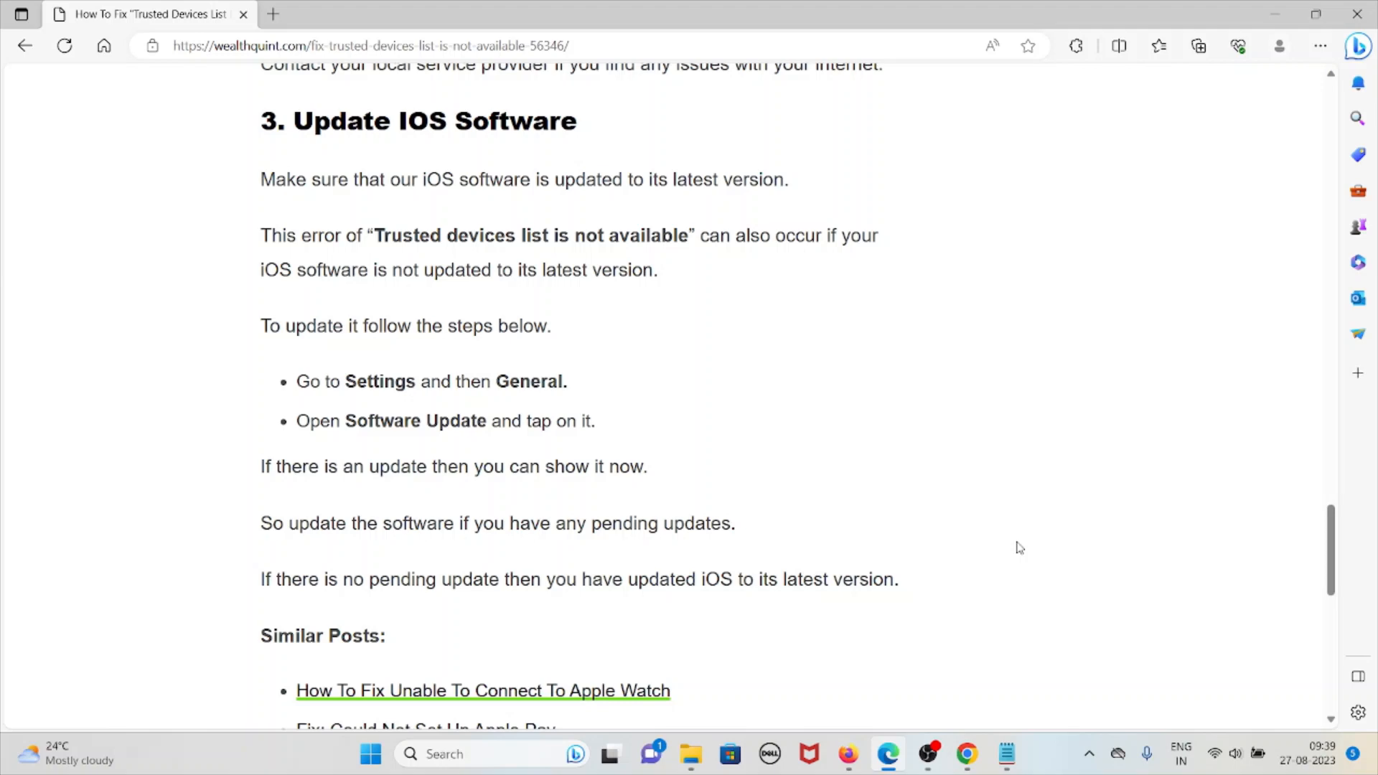
pyautogui.moveTo(762, 611)
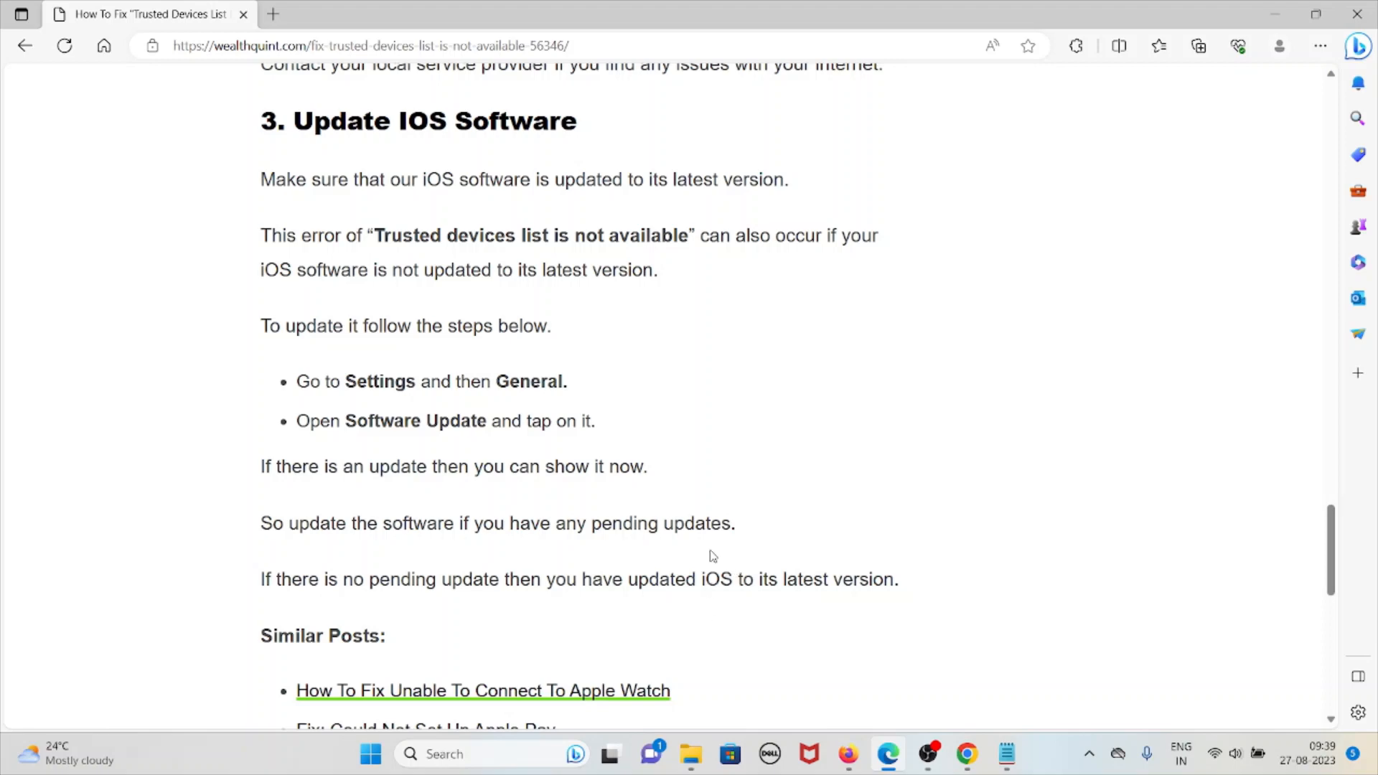
pyautogui.moveTo(726, 511)
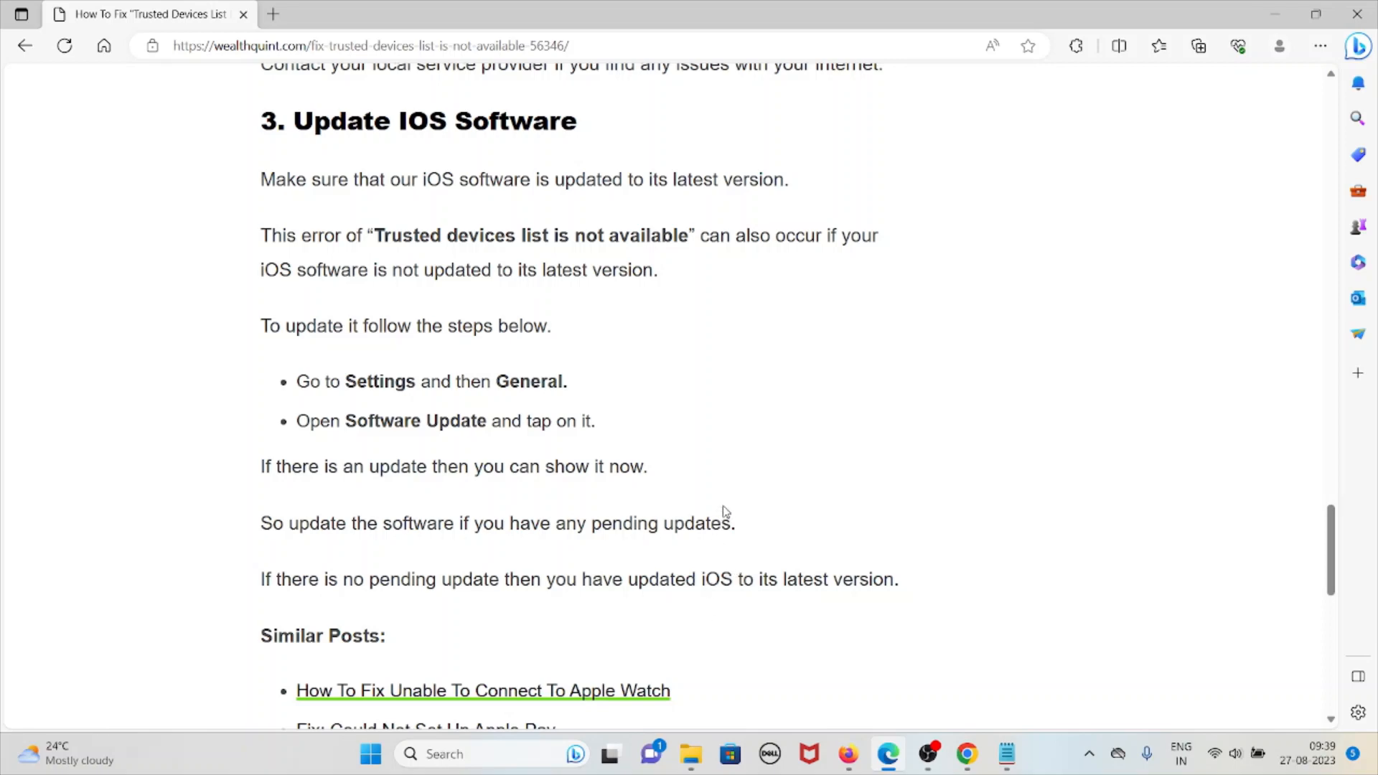
pyautogui.moveTo(725, 491)
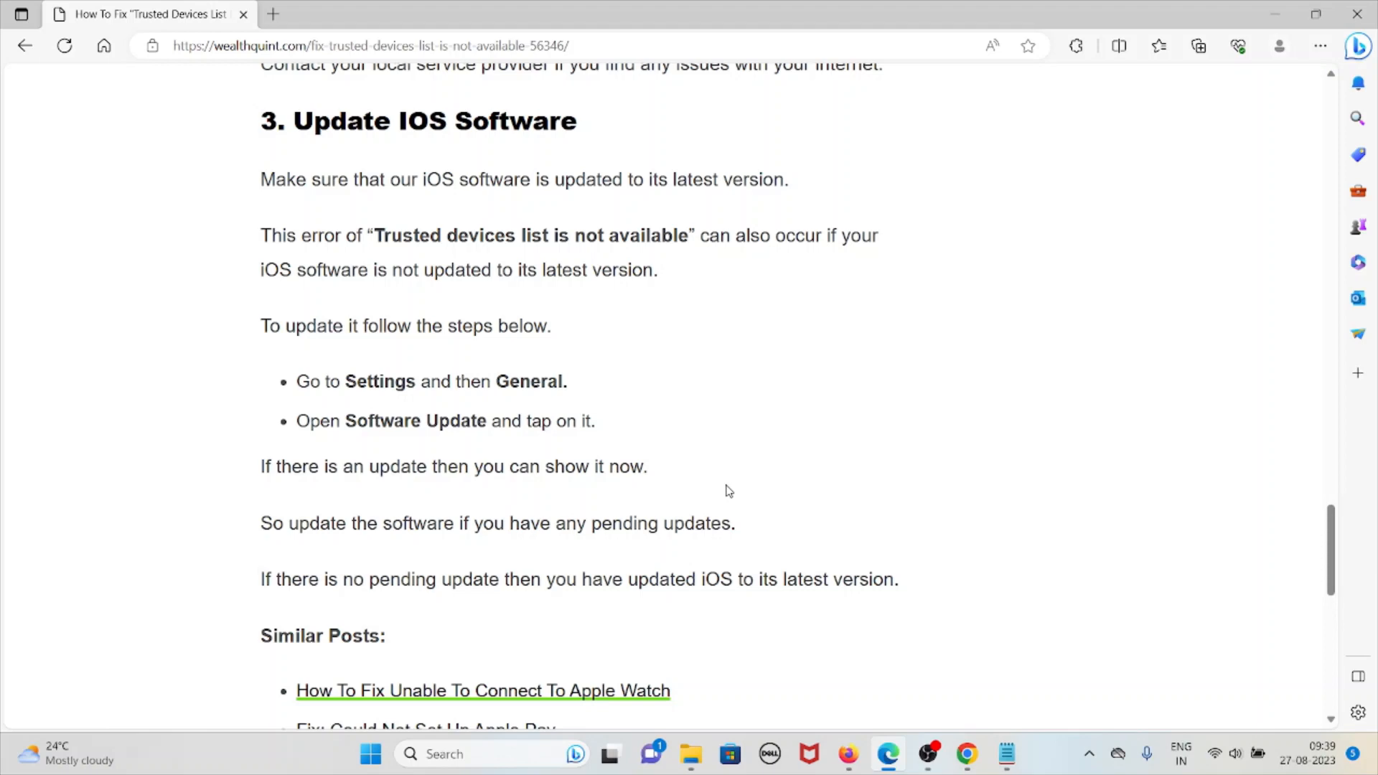
pyautogui.moveTo(727, 480)
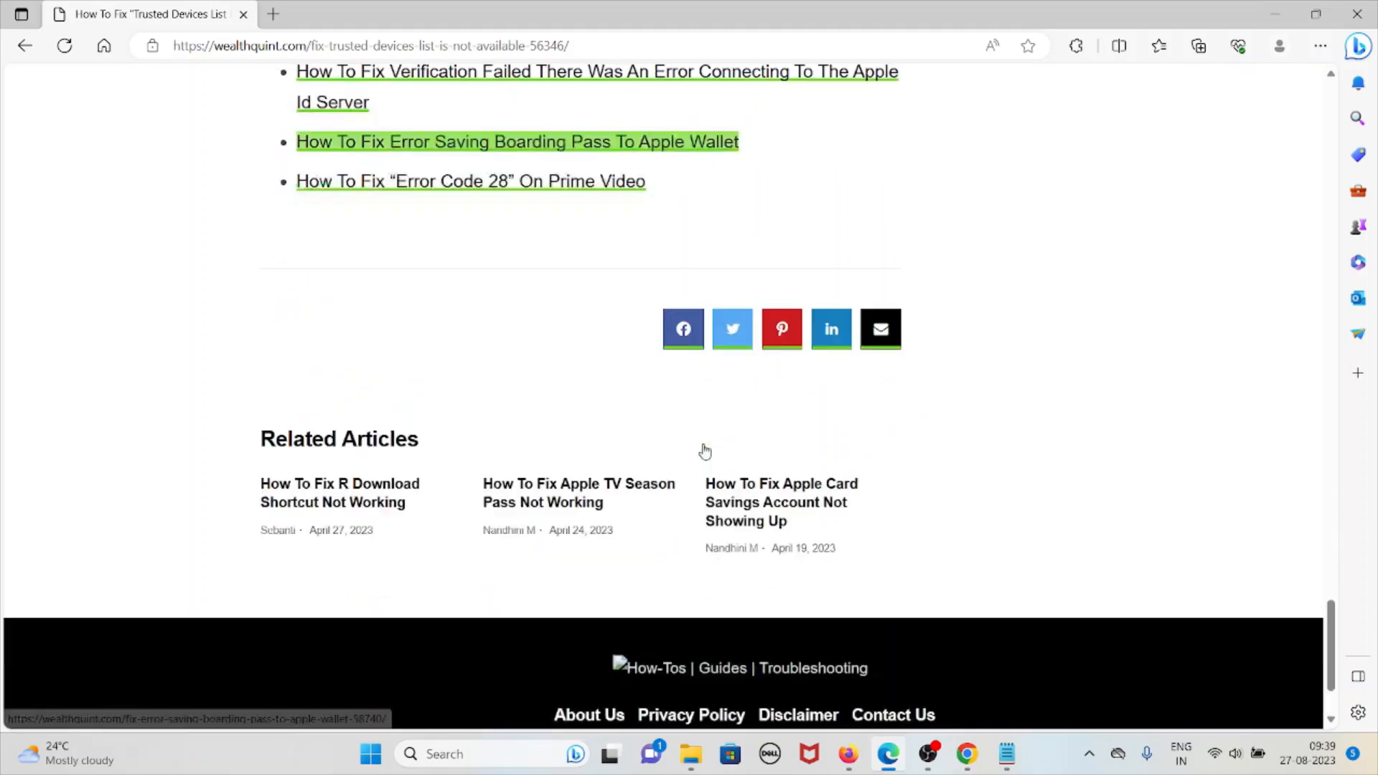
pyautogui.scroll(3)
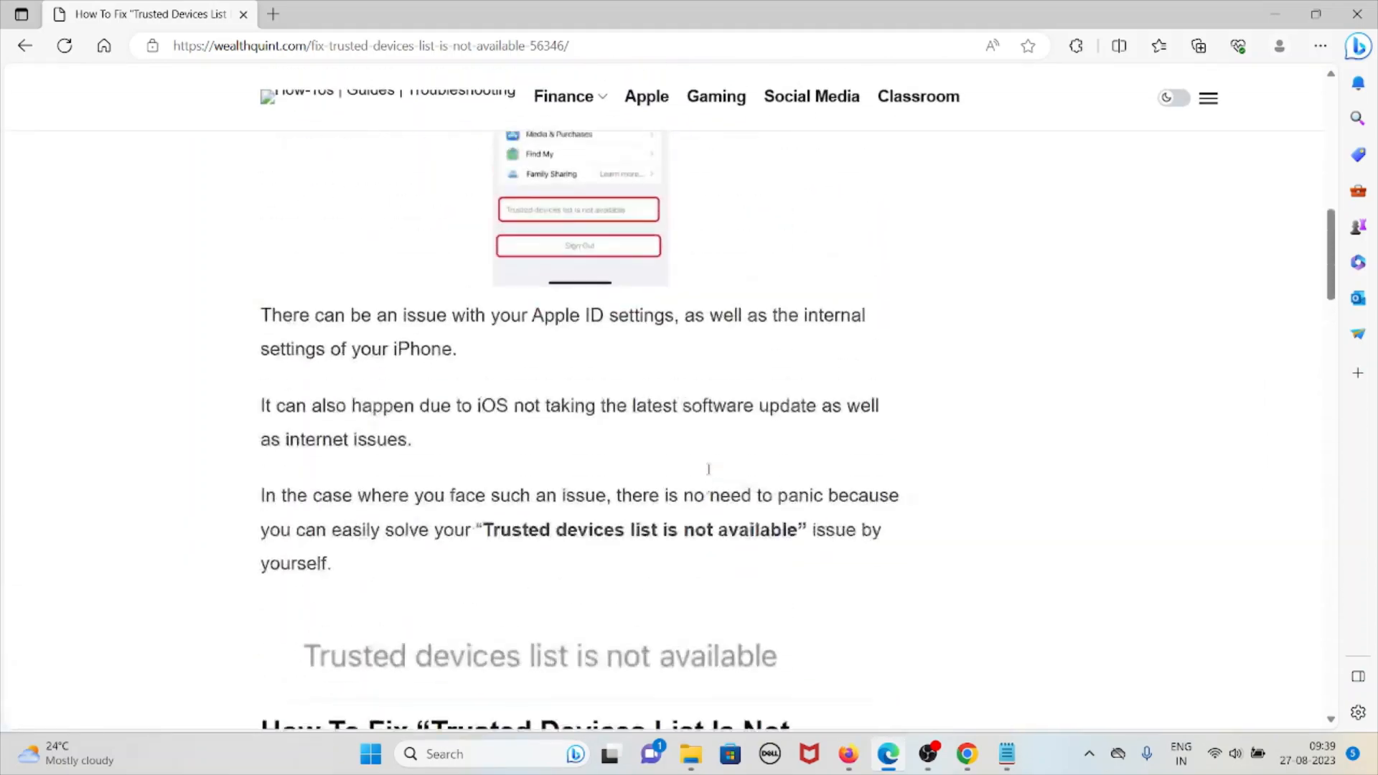